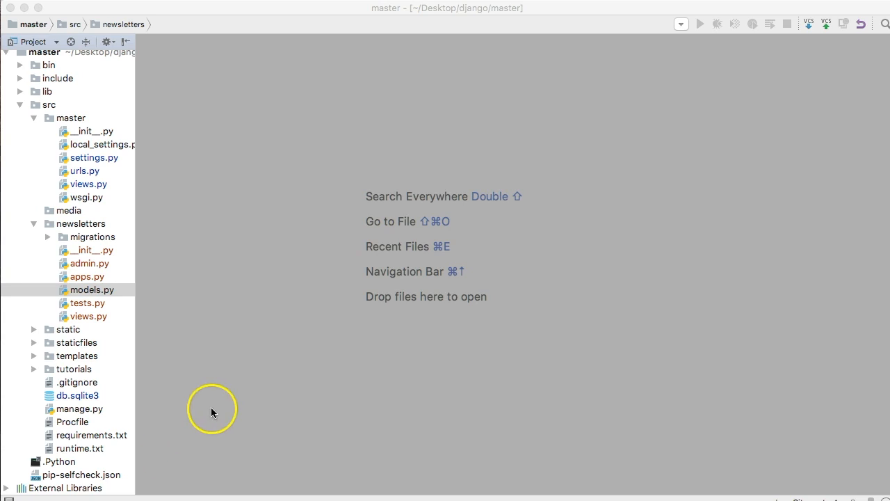
mouse_move(226, 408)
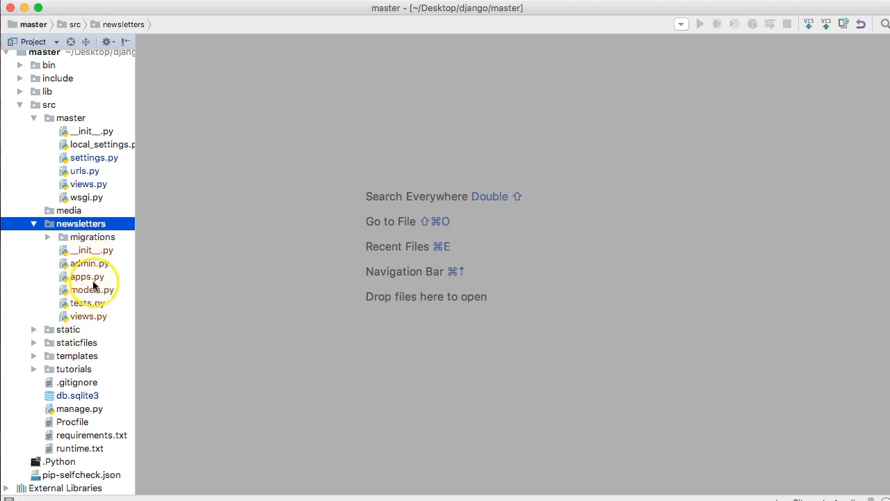
mouse_move(86, 303)
type("for")
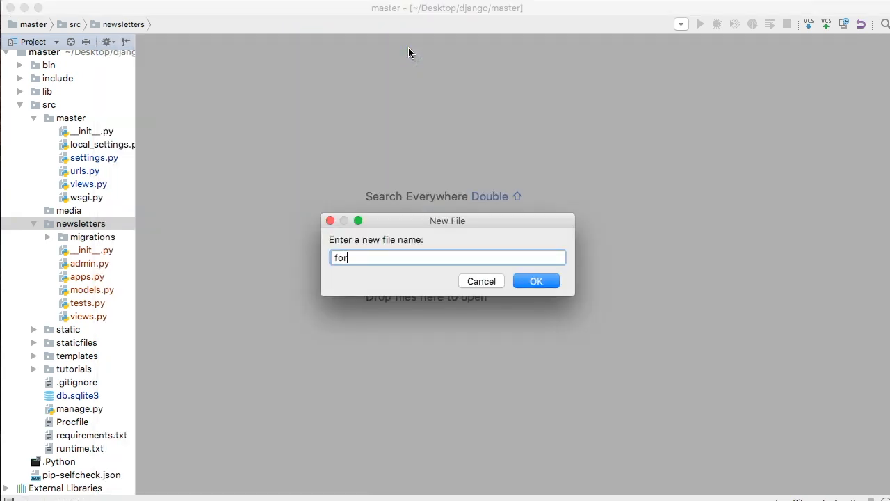
Create the empty forms.py in newsletters and decline adding it to Git
left_click(535, 281)
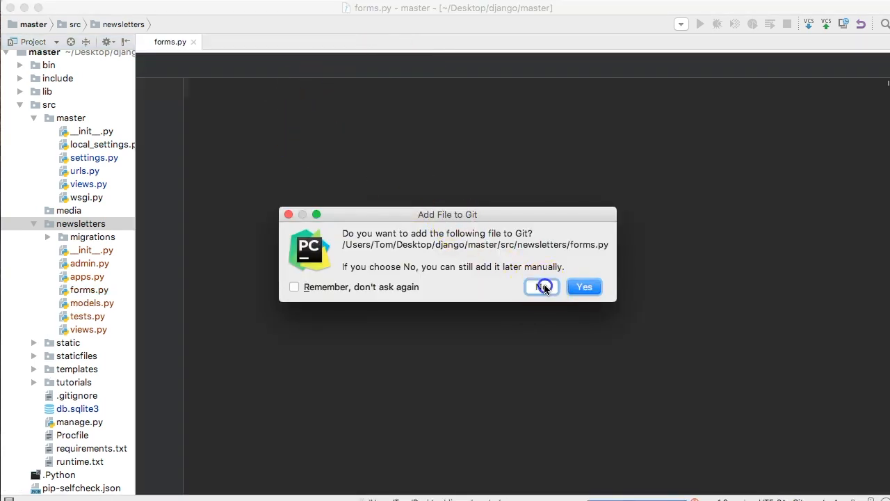
left_click(541, 287)
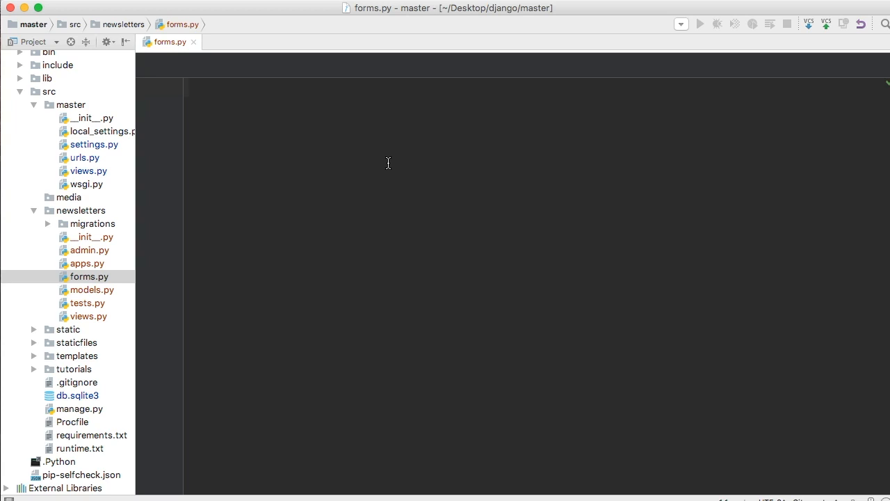
Add imports 'from django import forms' and 'from .models import NewsletterUser'
type("from django")
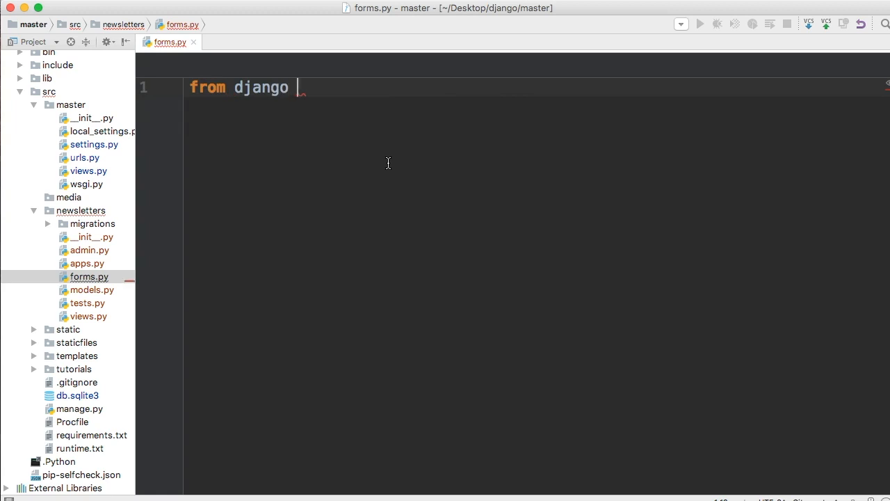
type("import forms")
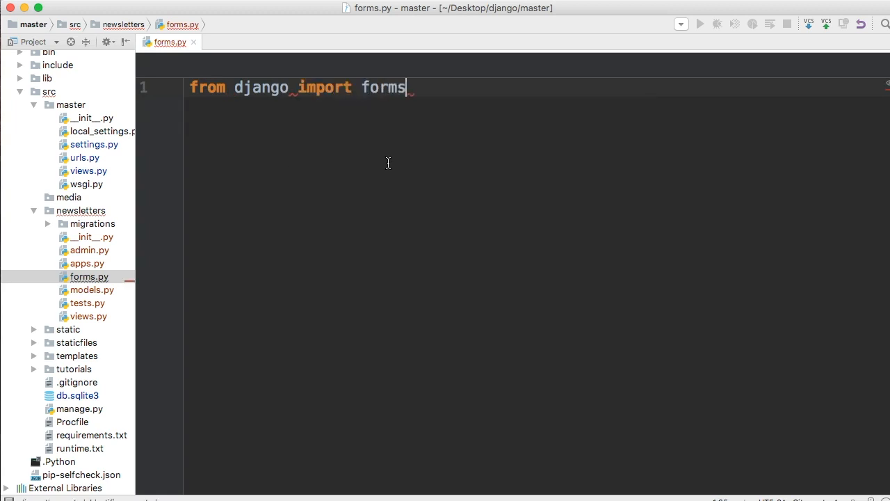
key("enter")
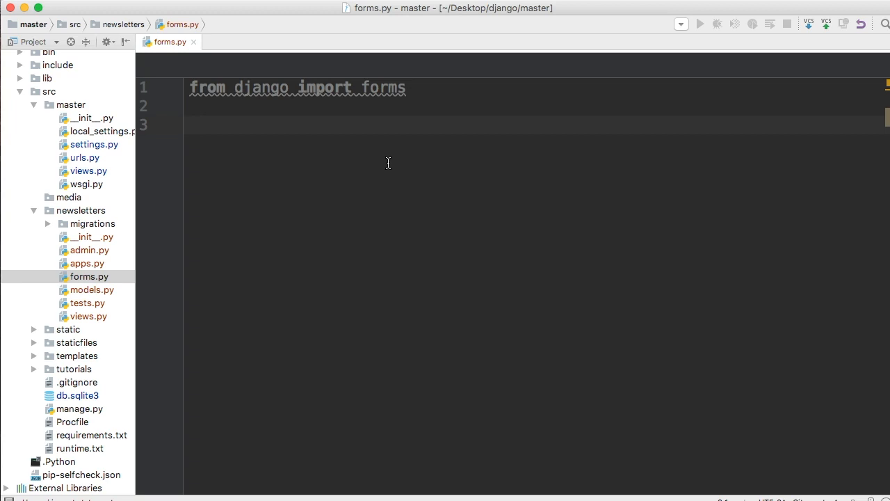
left_click(195, 124)
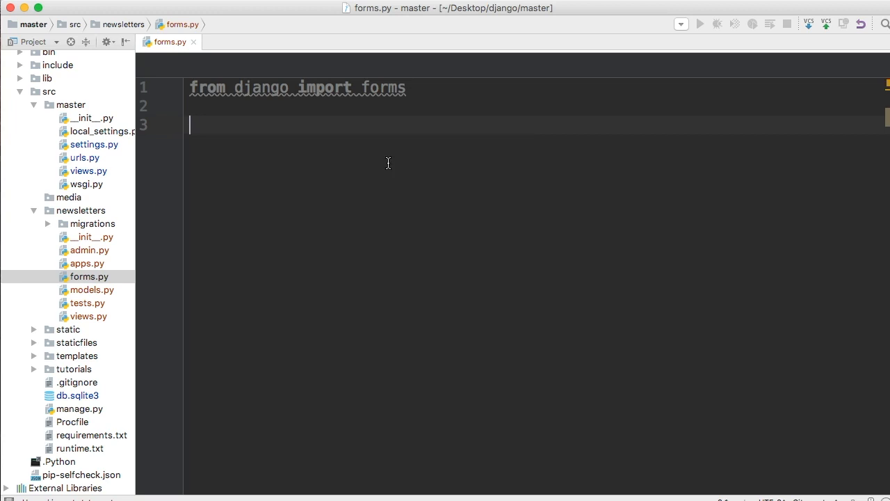
type("from")
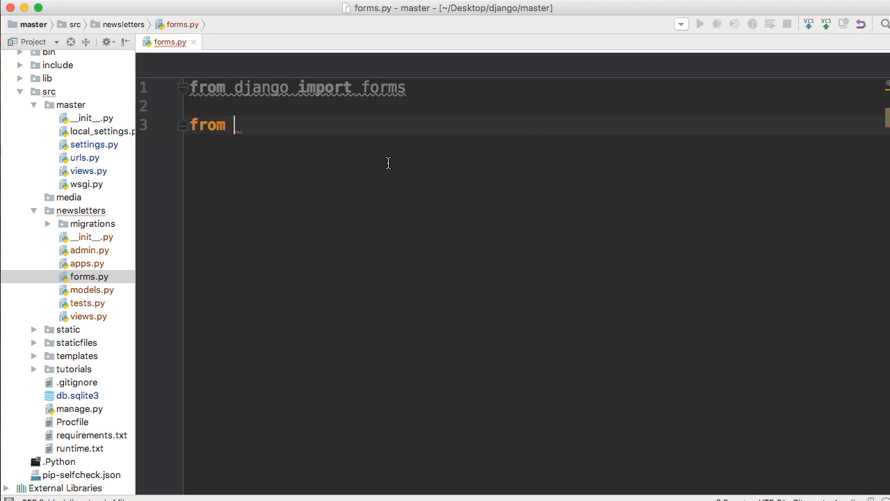
type(".models import")
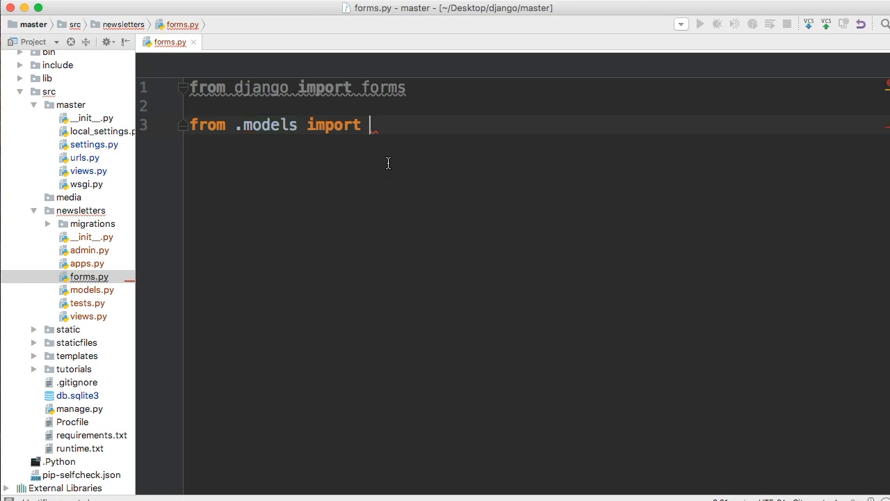
type("NewsletterUser")
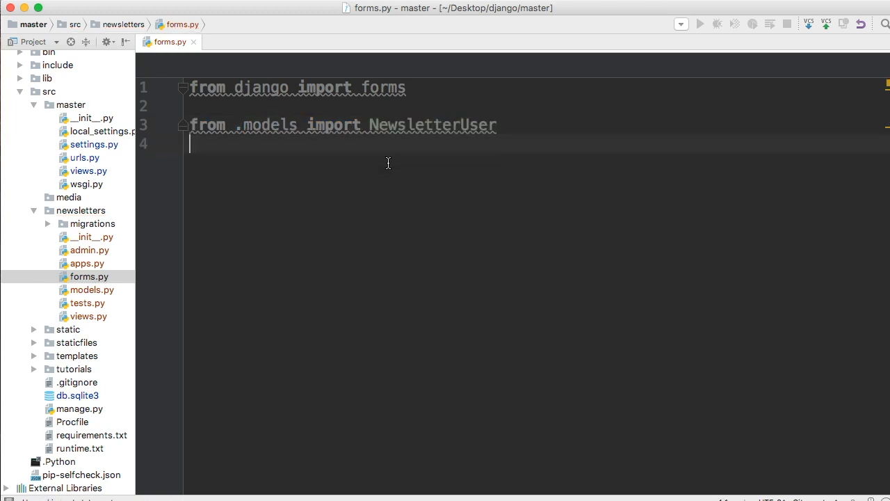
key("enter")
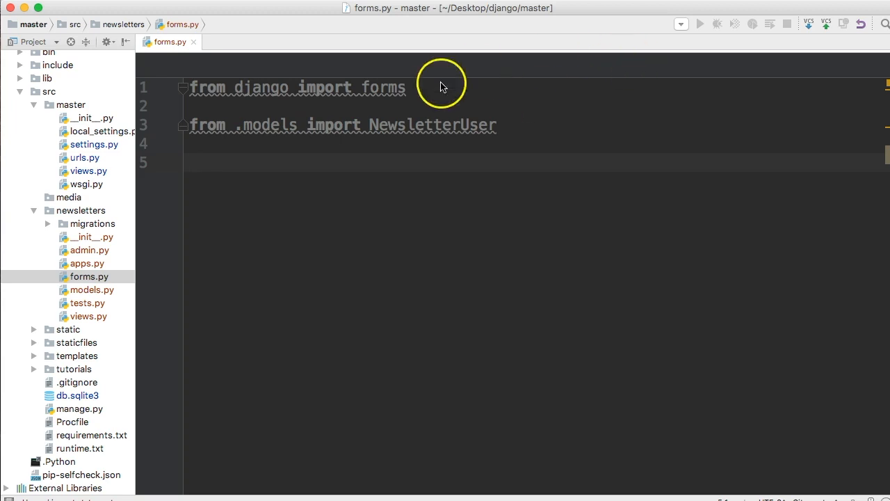
mouse_move(393, 87)
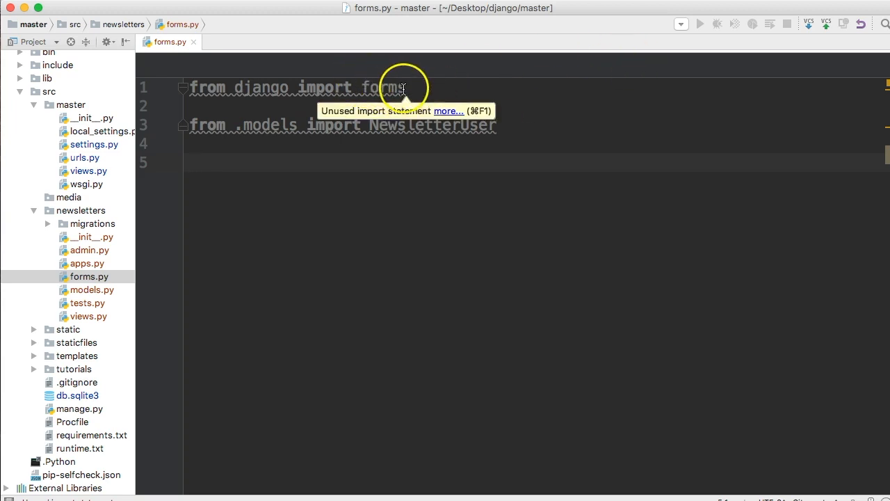
mouse_move(271, 174)
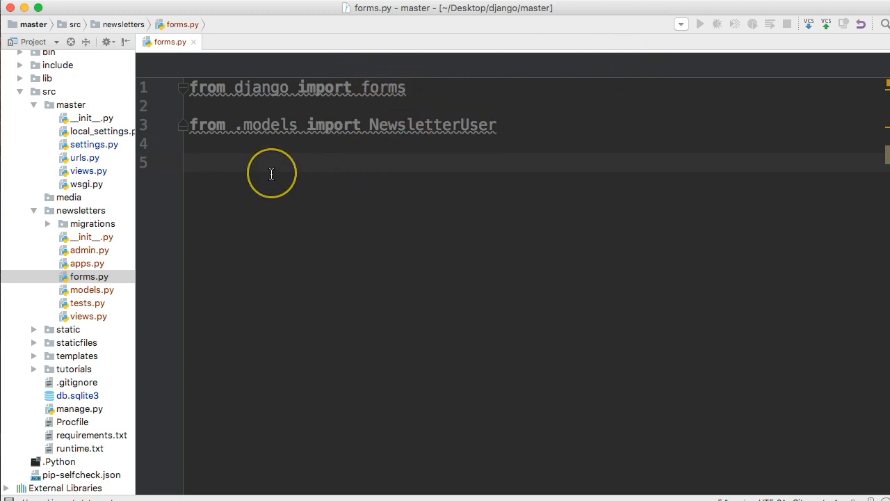
Write 'class NewsletterUserSignUpForm(forms.ModelForm):', autocompleting ModelForm
type("class")
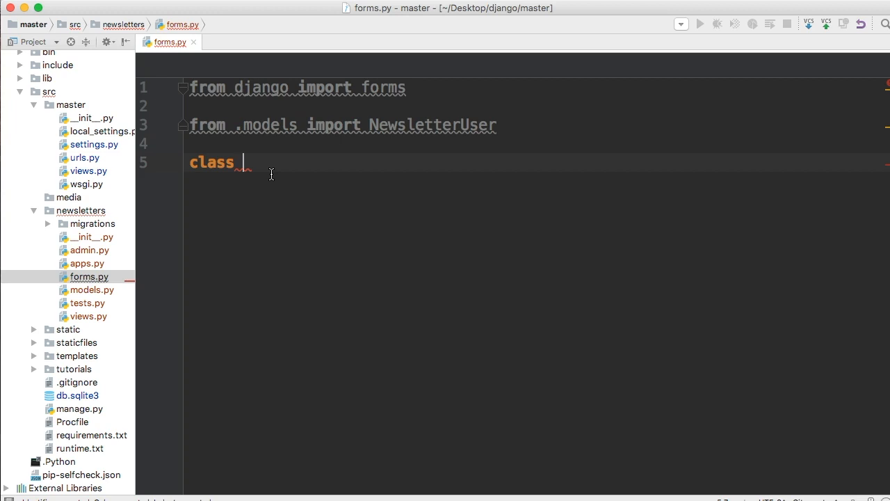
type("News")
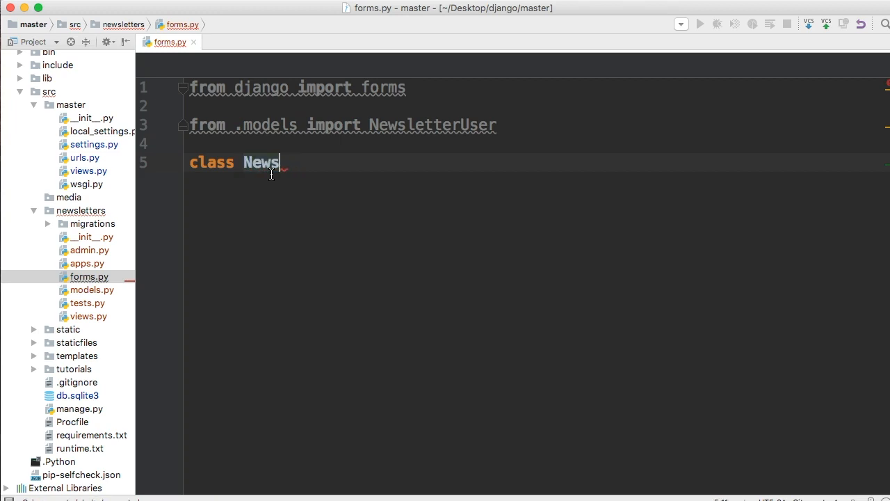
type("lett")
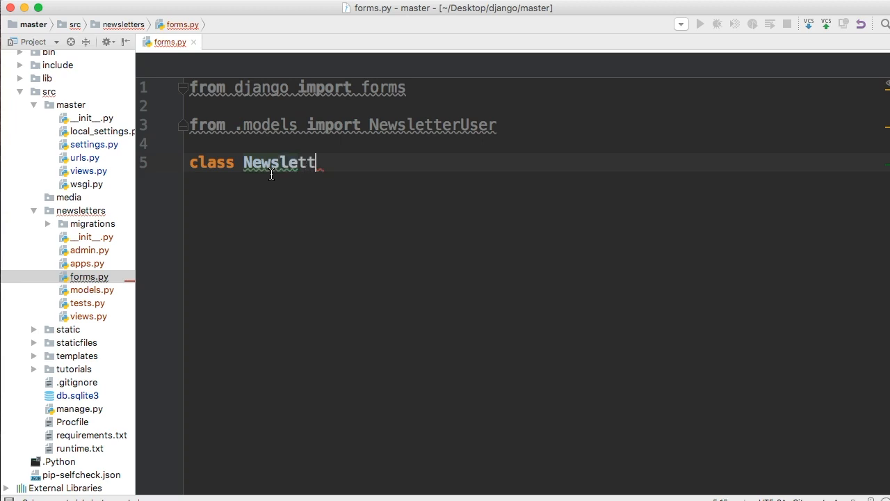
type("erUser")
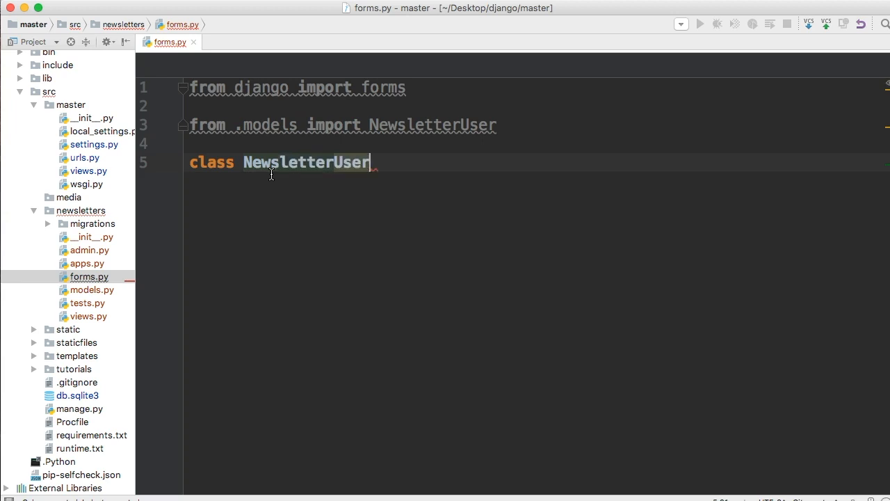
type("Si")
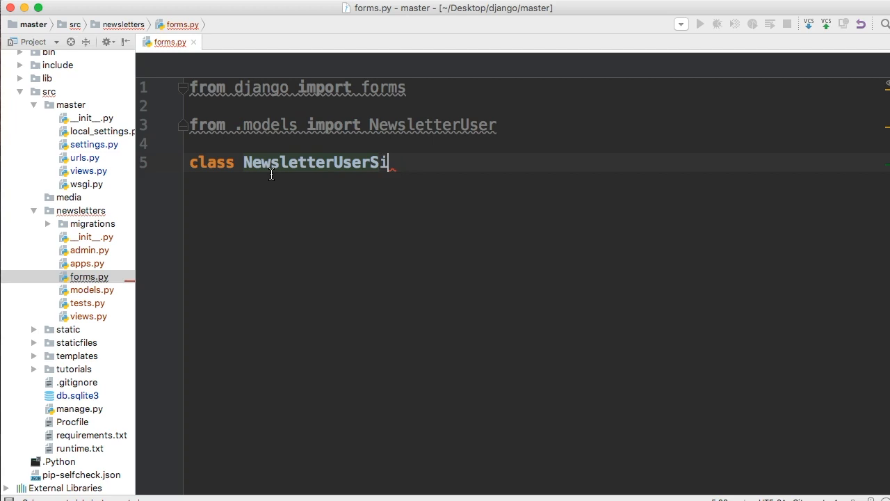
type("gnUpForm")
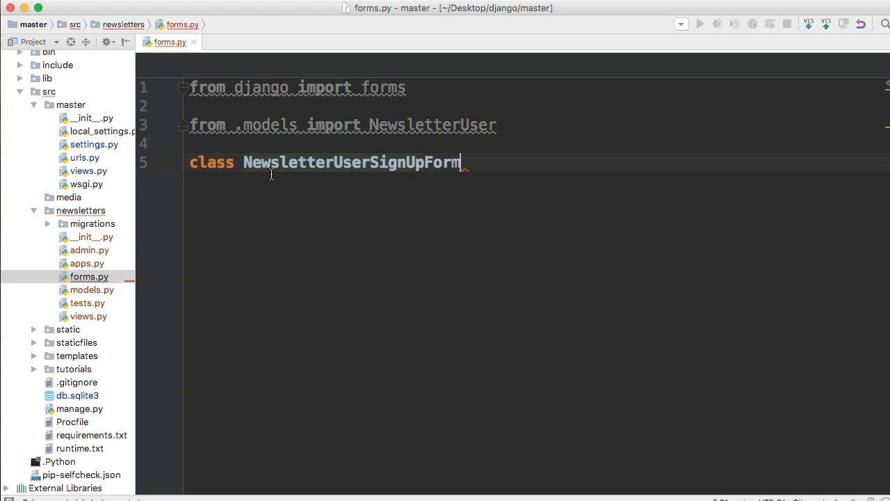
type("()")
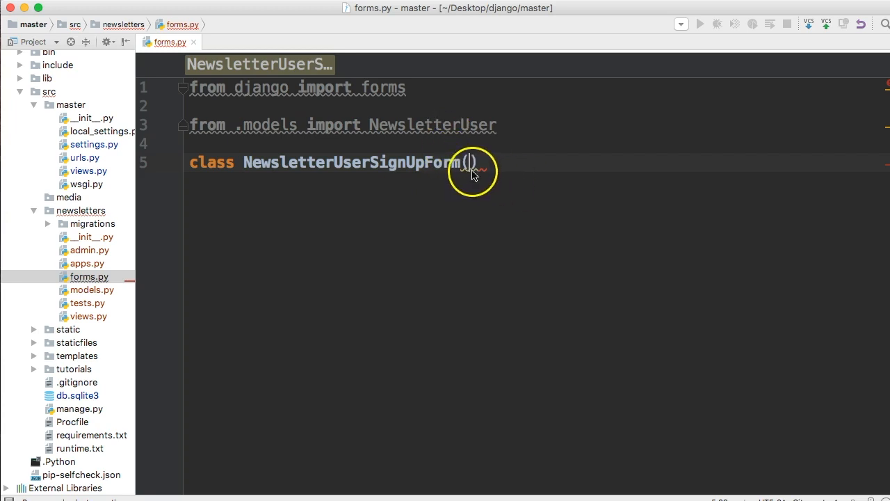
mouse_move(438, 167)
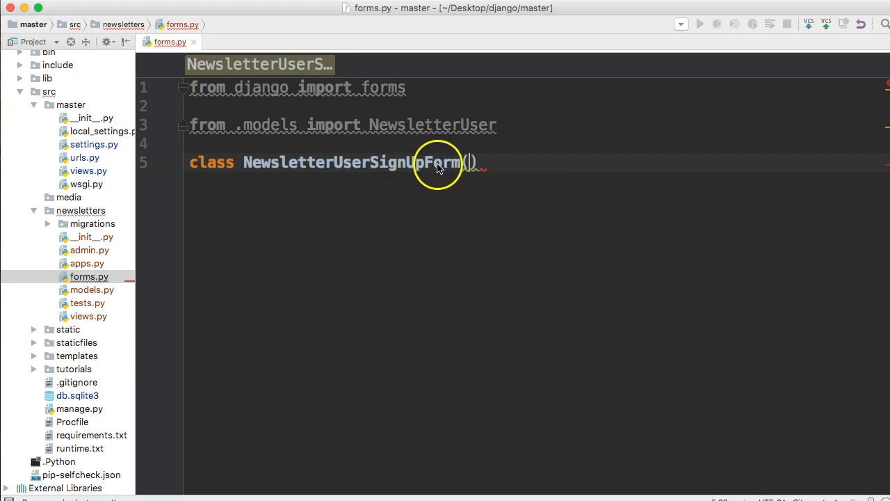
mouse_move(288, 171)
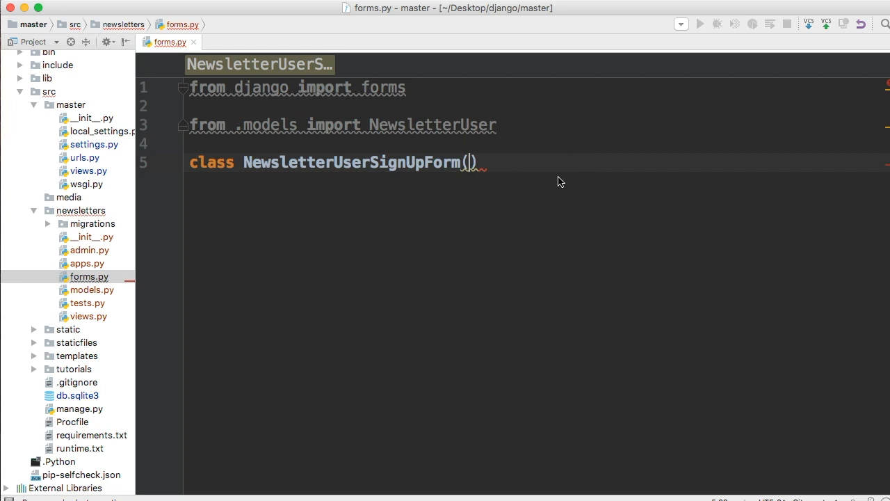
type("forms.")
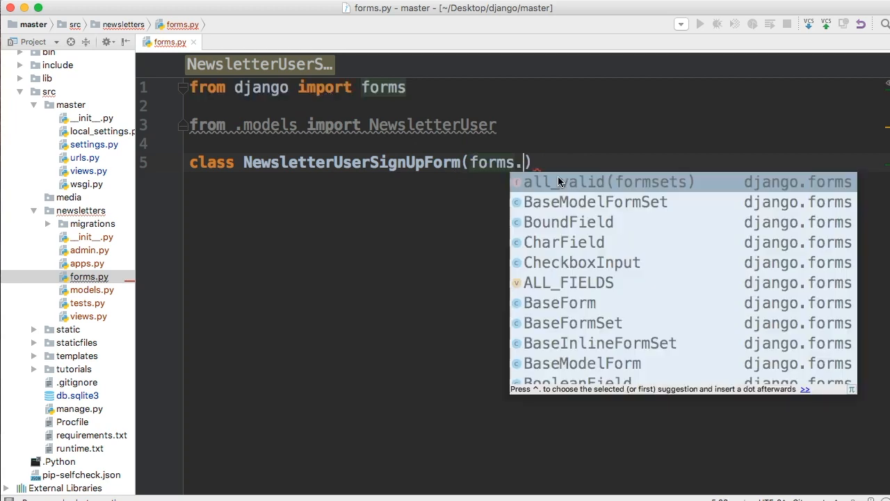
type("ModelForm")
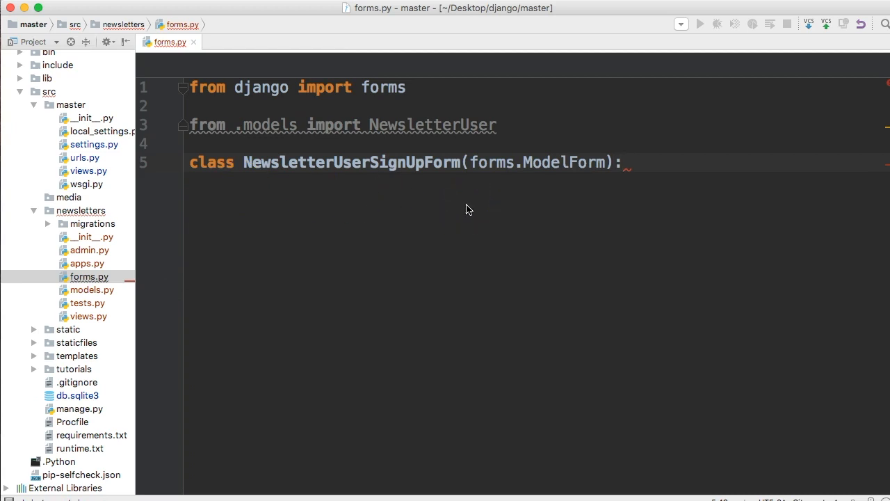
Add an inner class Meta with model = NewsletterUser inside the form
key("enter")
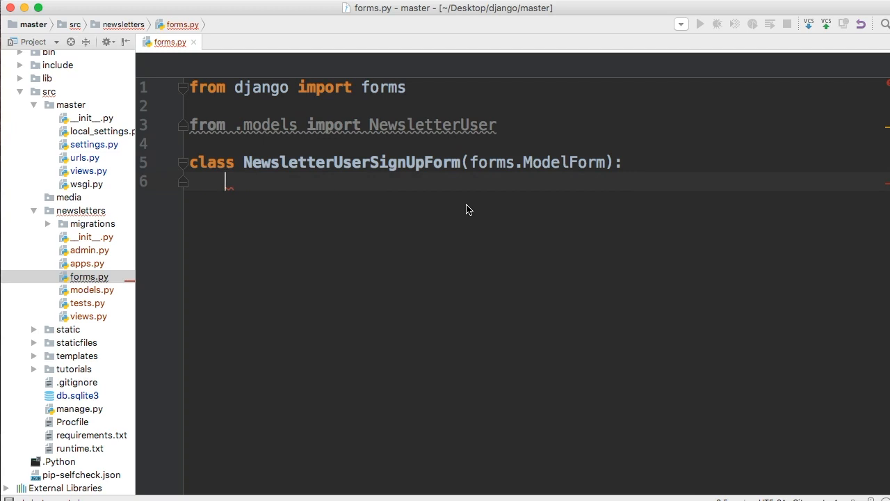
type("class Meta:")
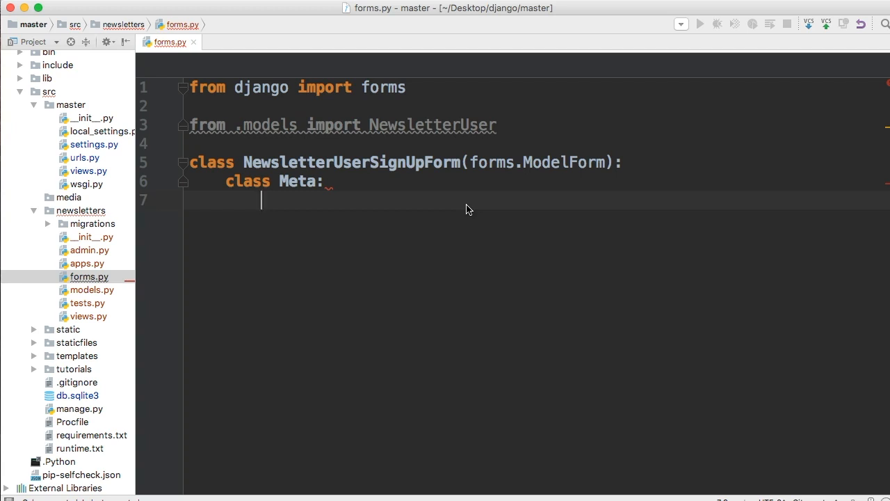
type("m")
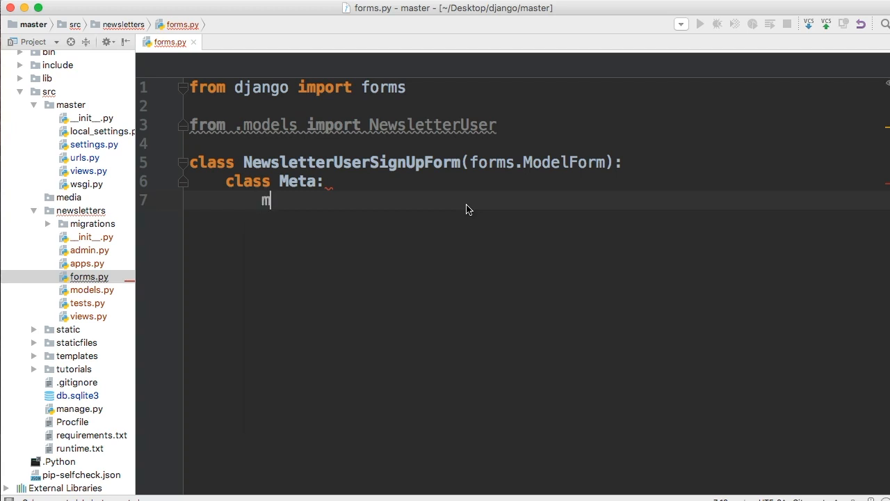
type("odel")
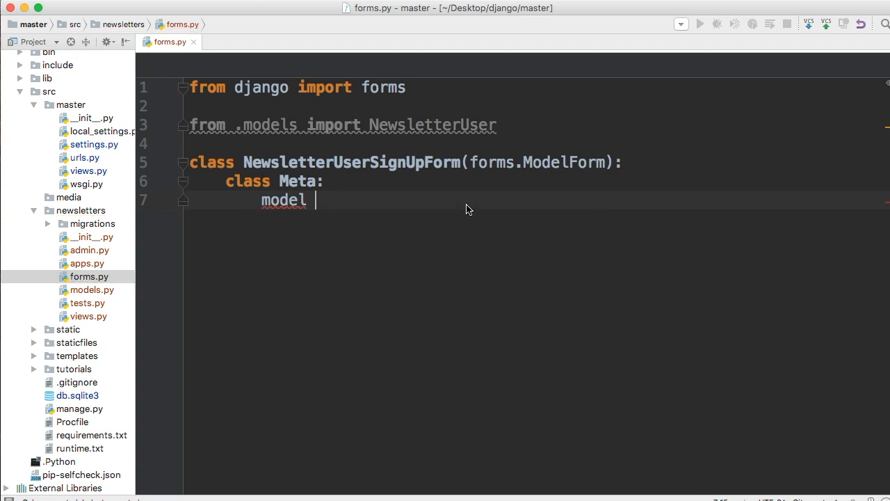
type("=")
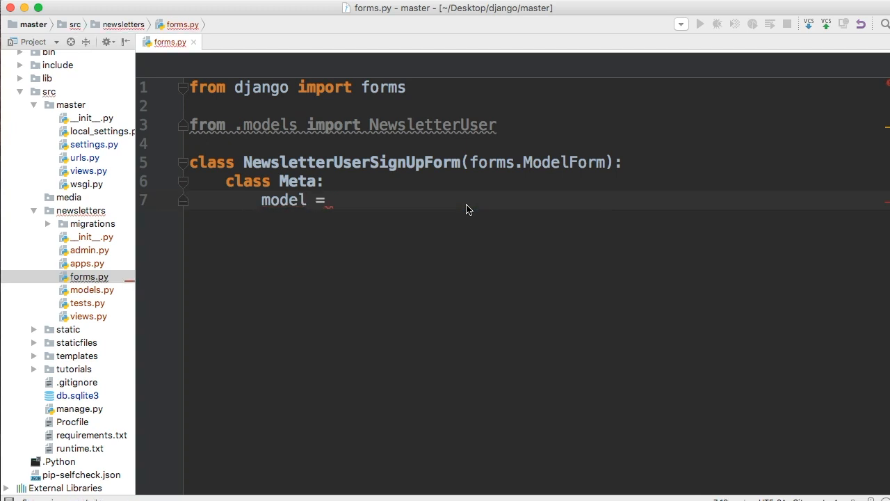
type("News")
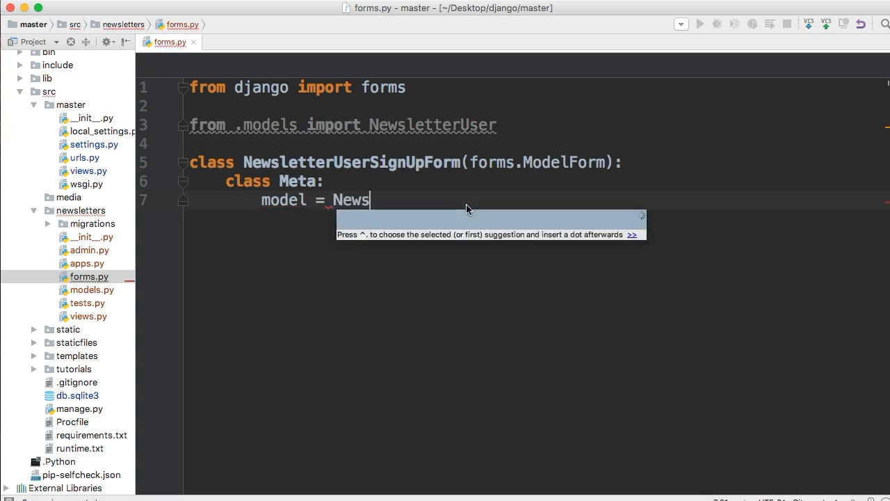
type("letterUser")
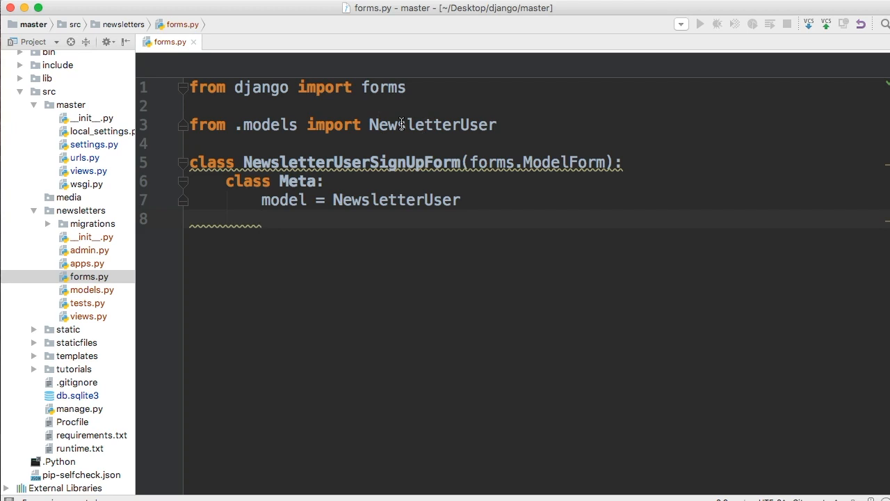
left_click(262, 219)
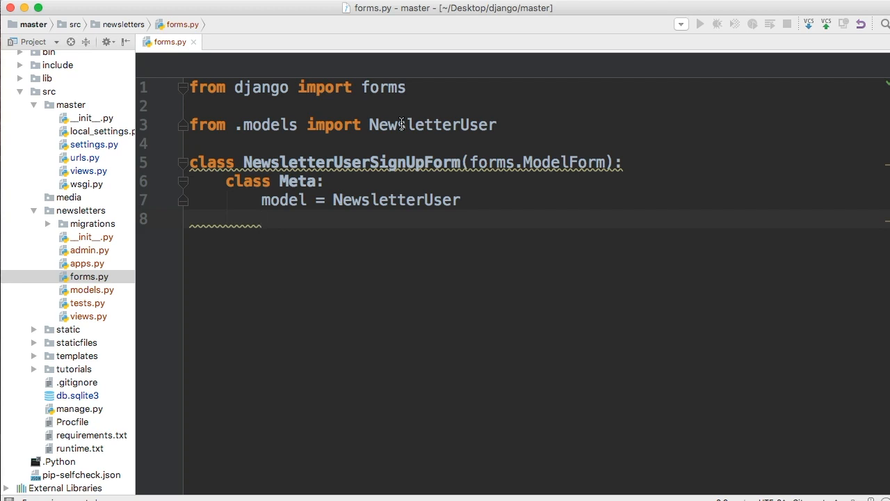
Add fields = ['email'] to the Meta class
type("fields =")
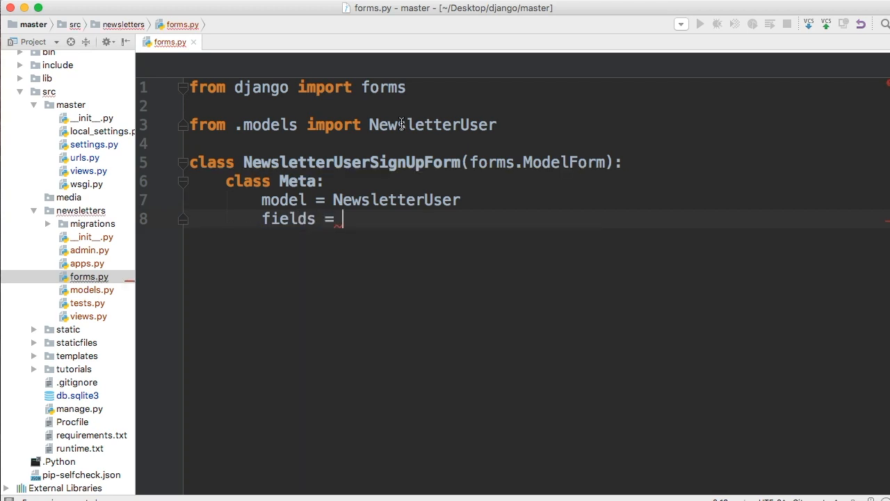
type("['']")
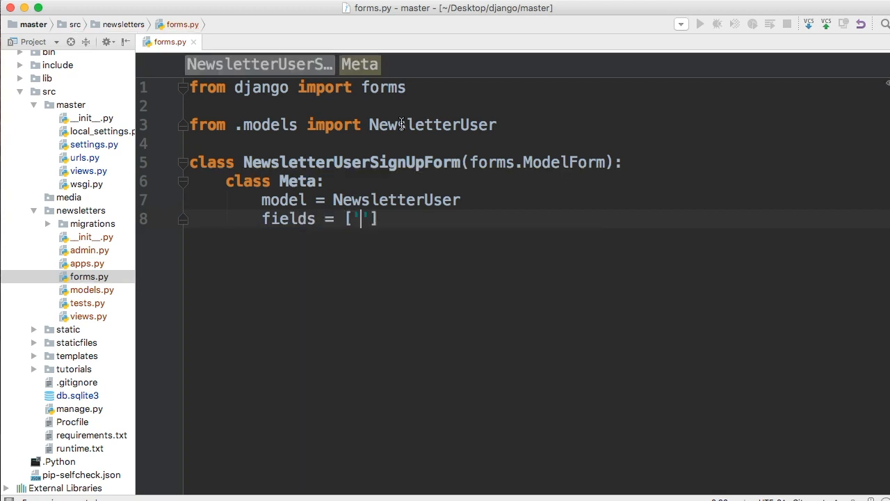
type("email")
type("def")
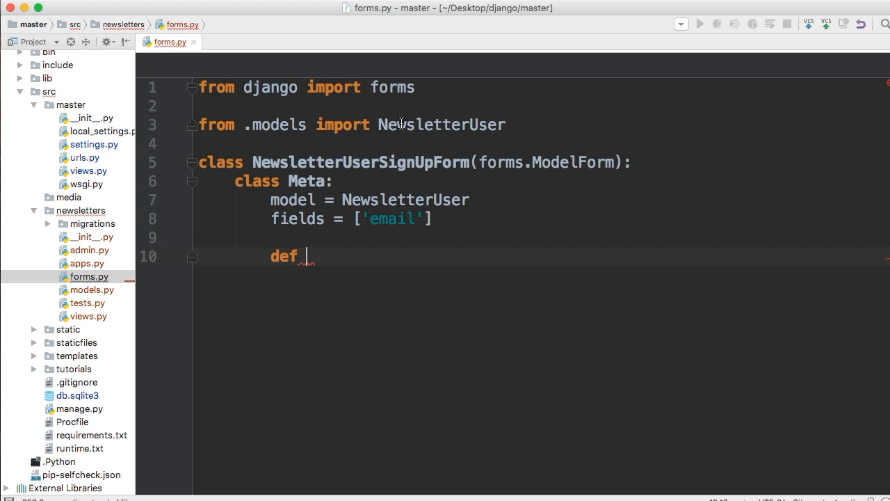
Write the 'def clean_email(self):' header and start its indented body
type("clea")
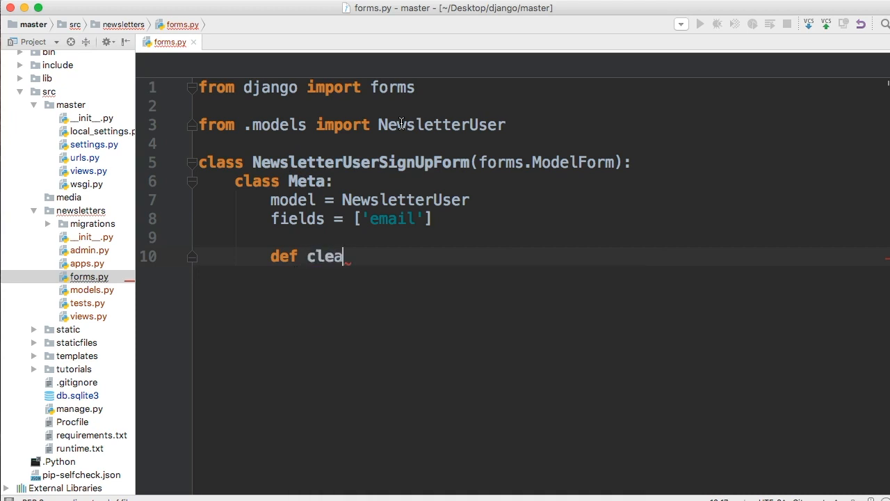
type("n_email")
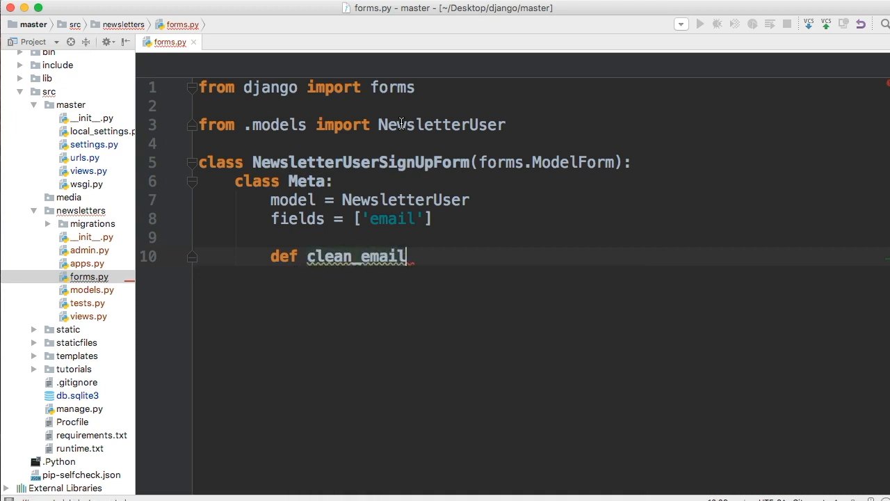
type("(self):")
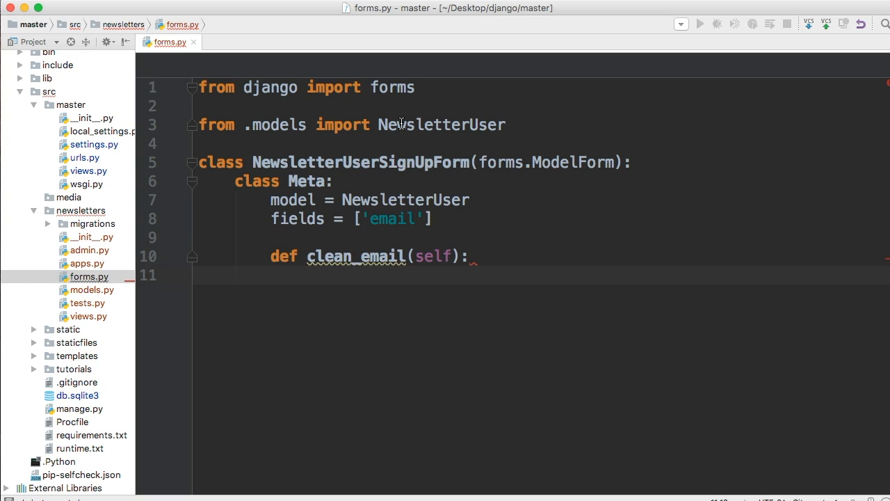
key("enter")
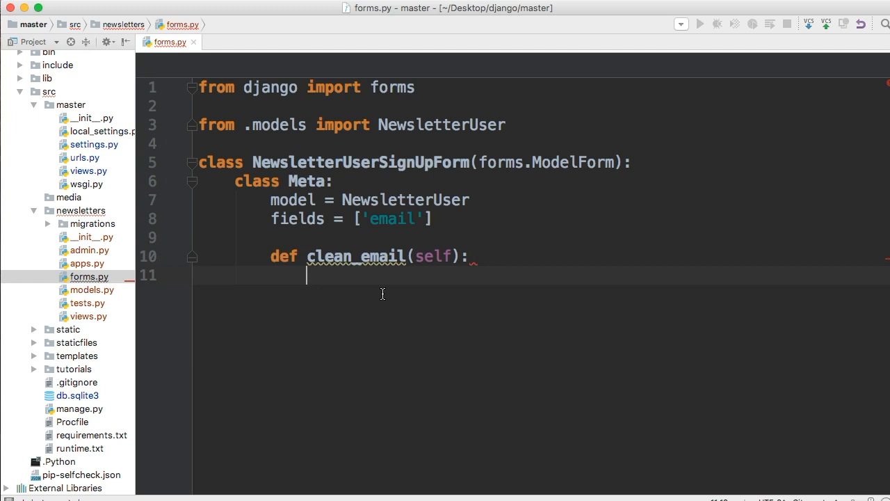
Write email = self.cleaned_data.get('email'), then type return email below it
type("email =")
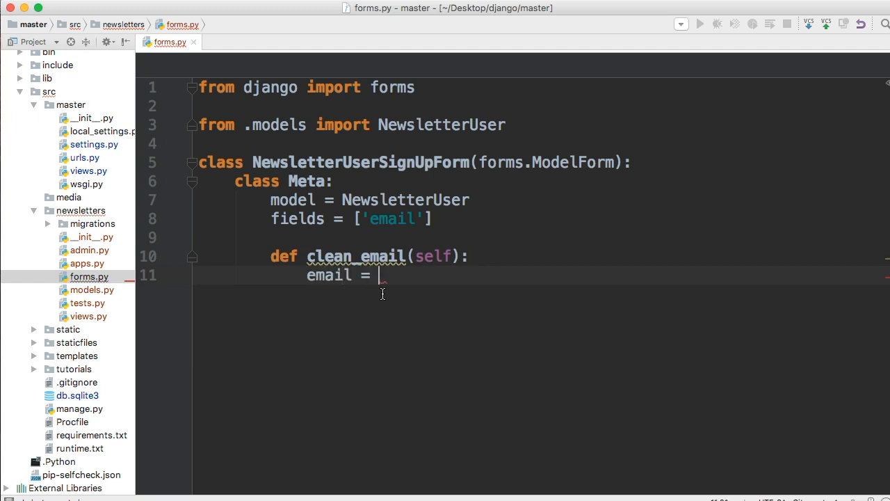
type("slef.")
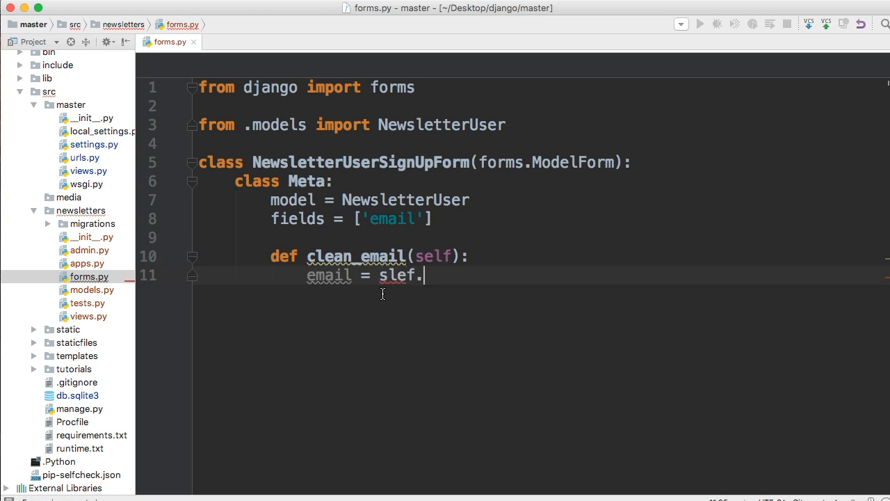
type("self.")
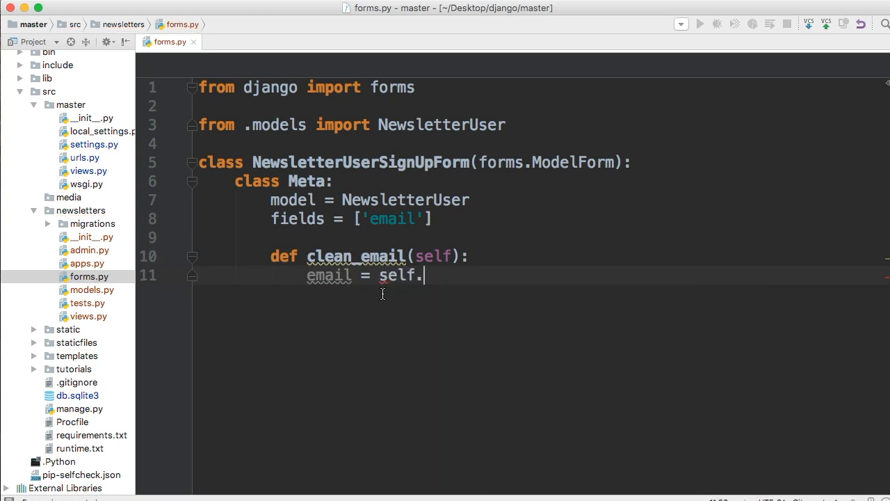
type("clea")
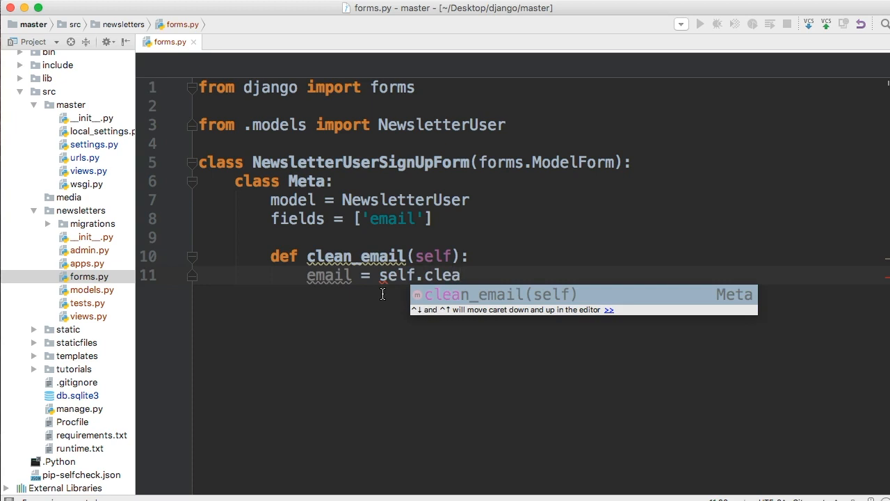
type("ned")
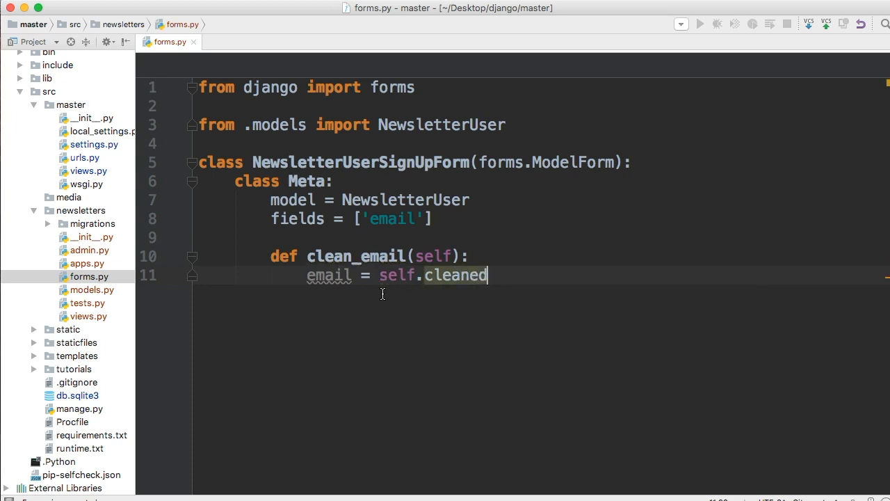
type("_data.")
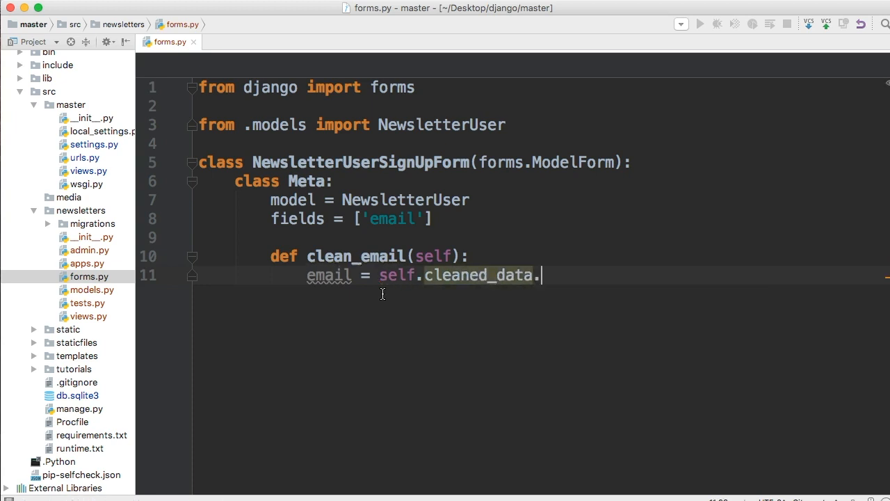
type("get()")
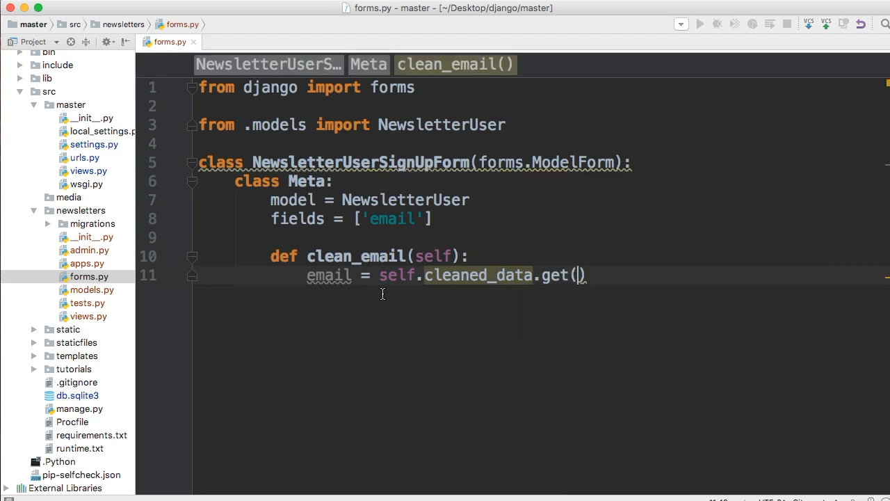
mouse_move(480, 275)
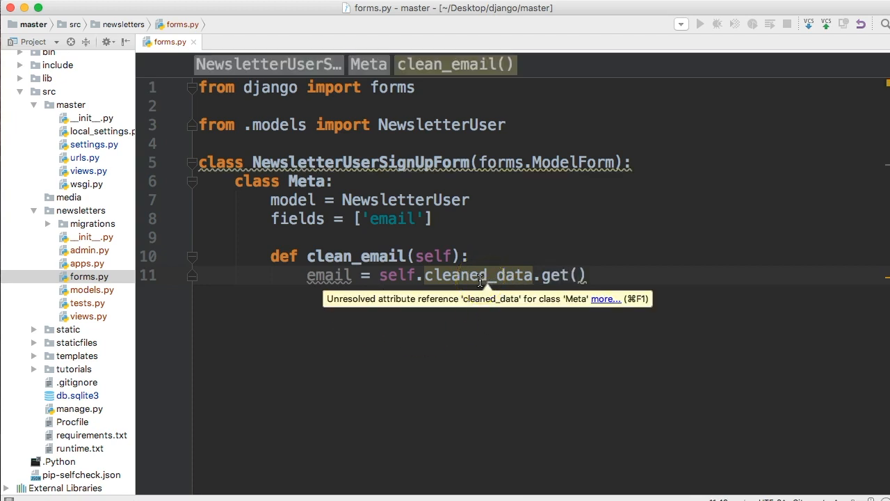
mouse_move(599, 269)
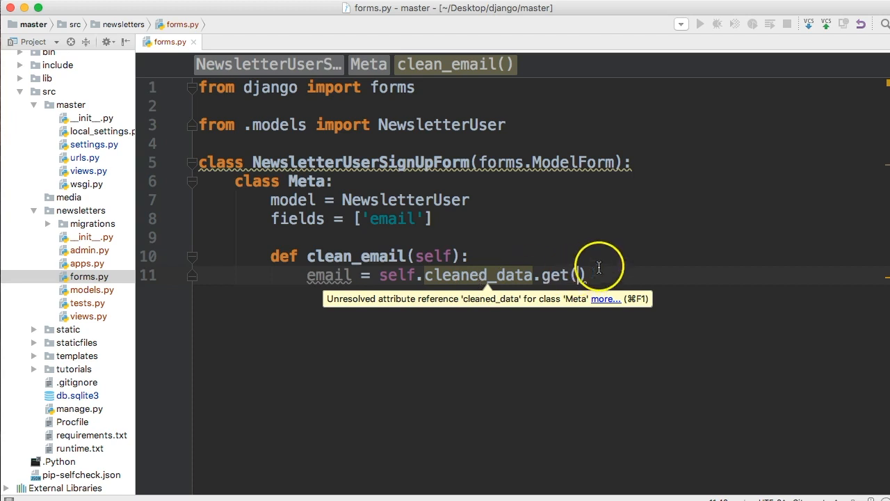
mouse_move(557, 275)
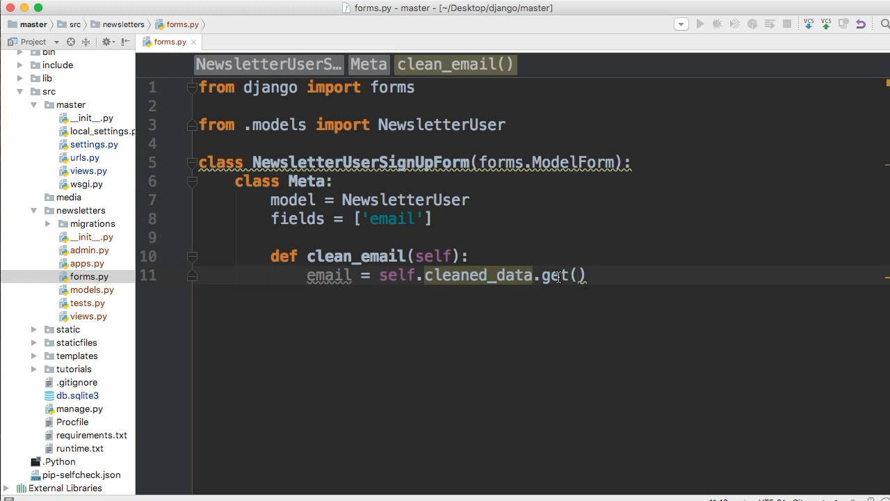
type("'")
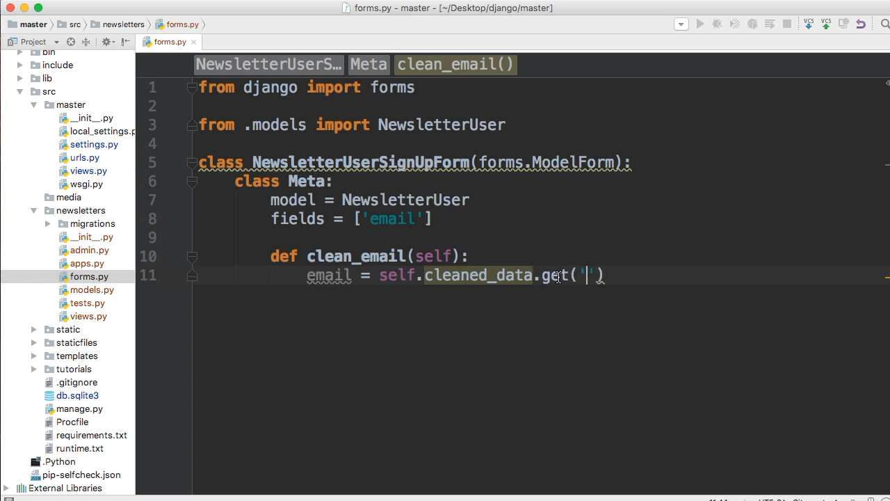
type("email")
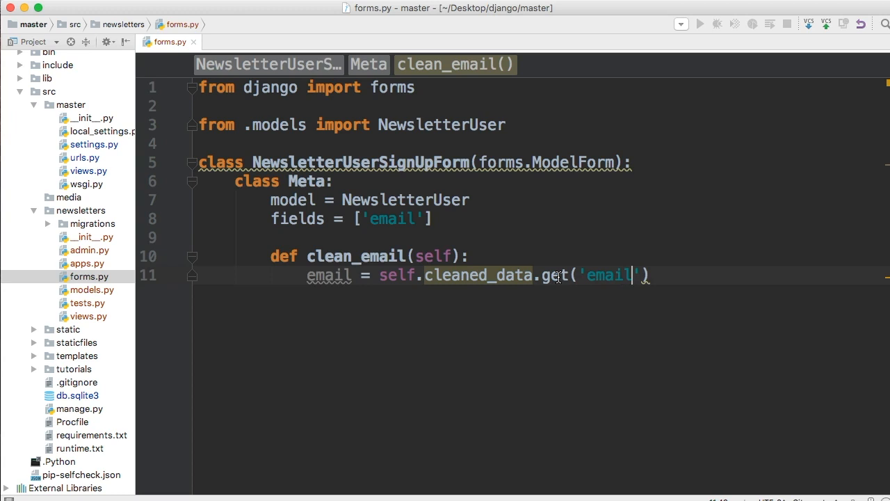
key("enter")
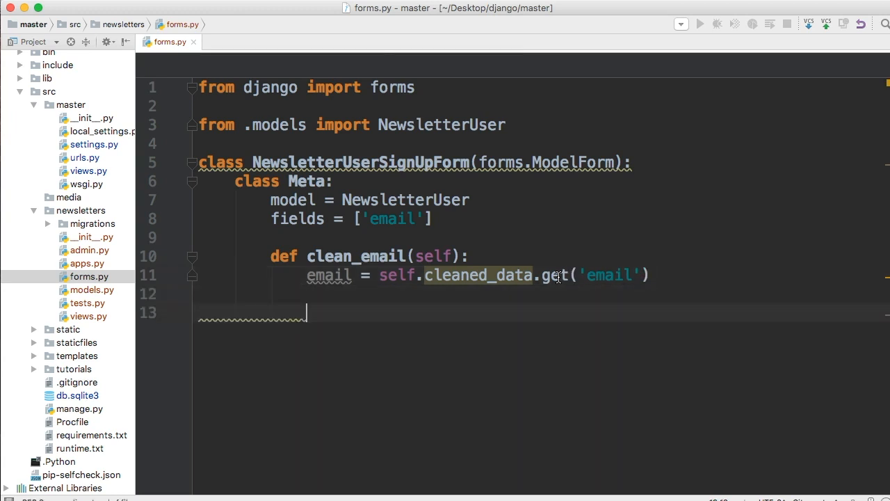
type("return email")
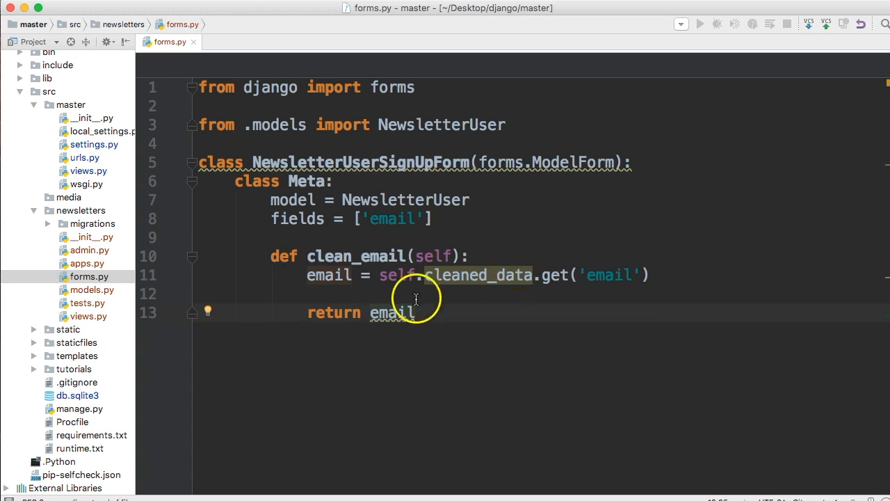
mouse_move(444, 301)
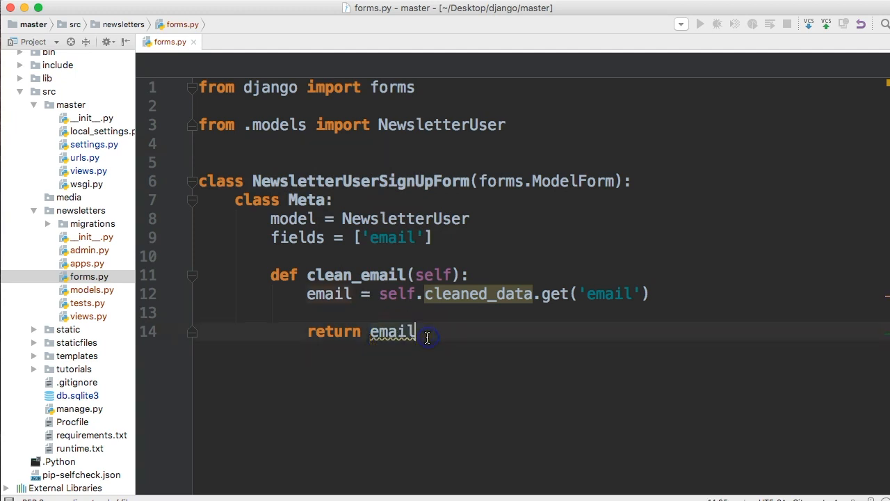
Add two blank lines after return email and place the cursor on the last line
key("enter")
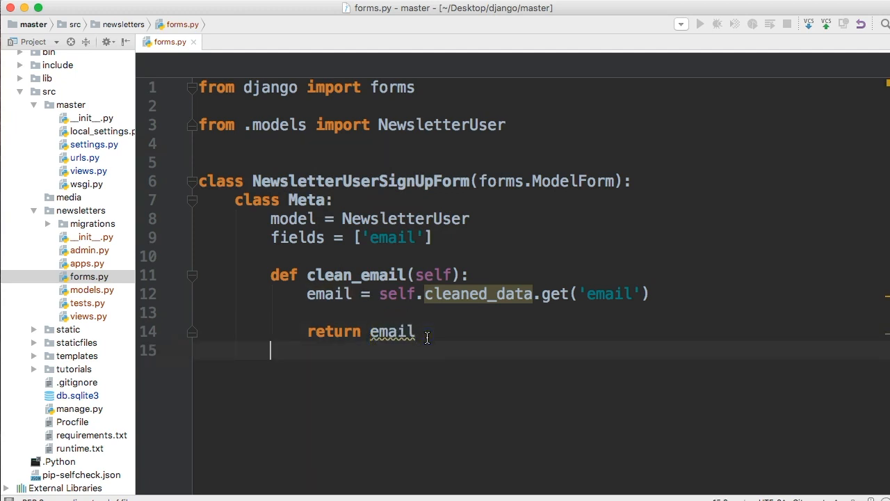
key("enter")
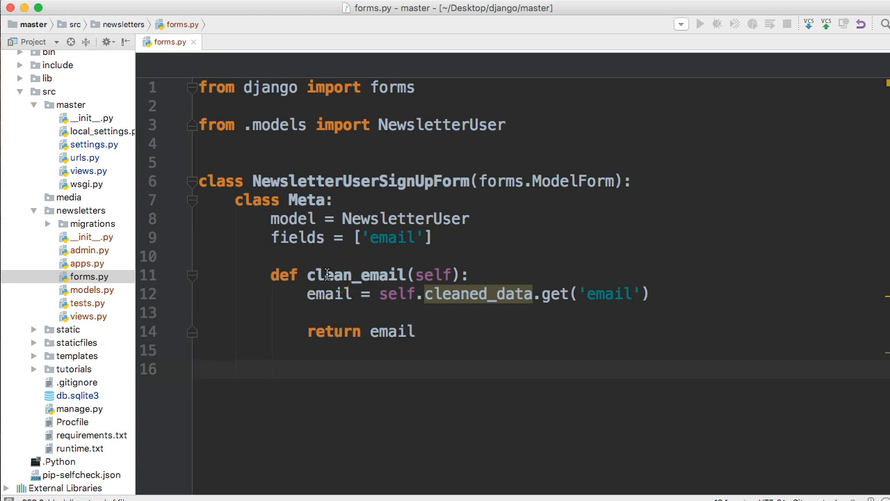
left_click(200, 368)
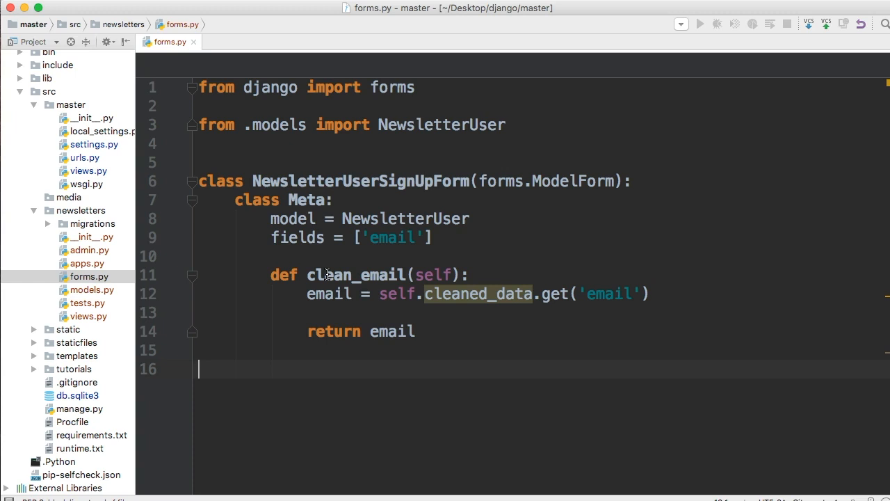